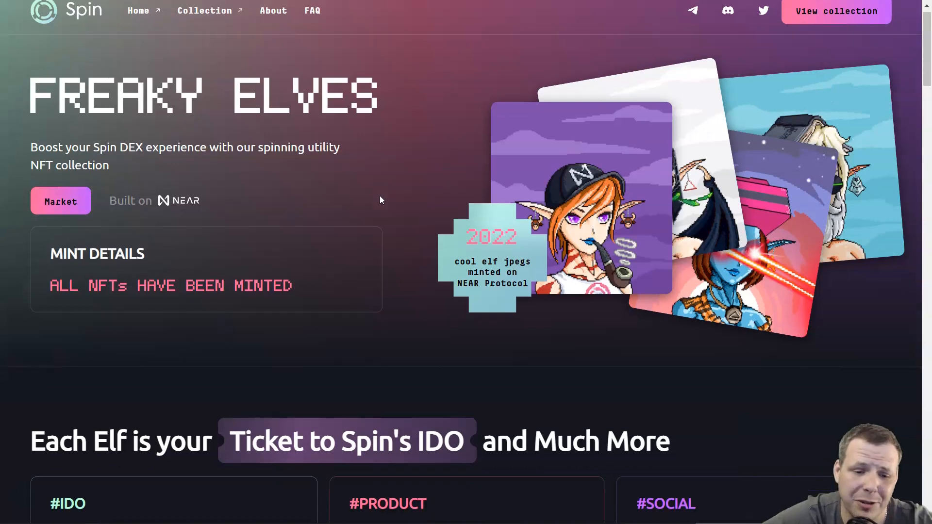
# Step: Scroll the Freaky Elves page through the comic panels to the PUNK, DREADLOCKS, GOP STOP and GEEK hats
pyautogui.scroll(-3)
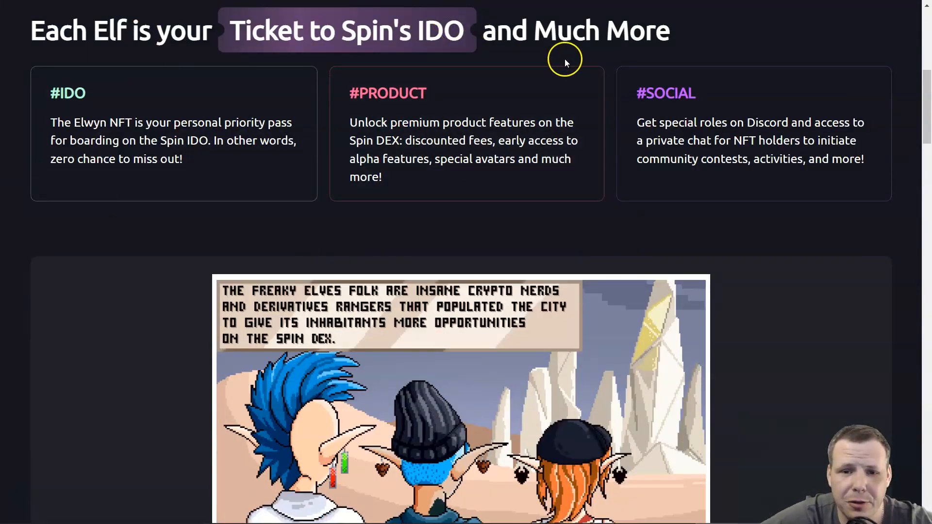
pyautogui.scroll(-3)
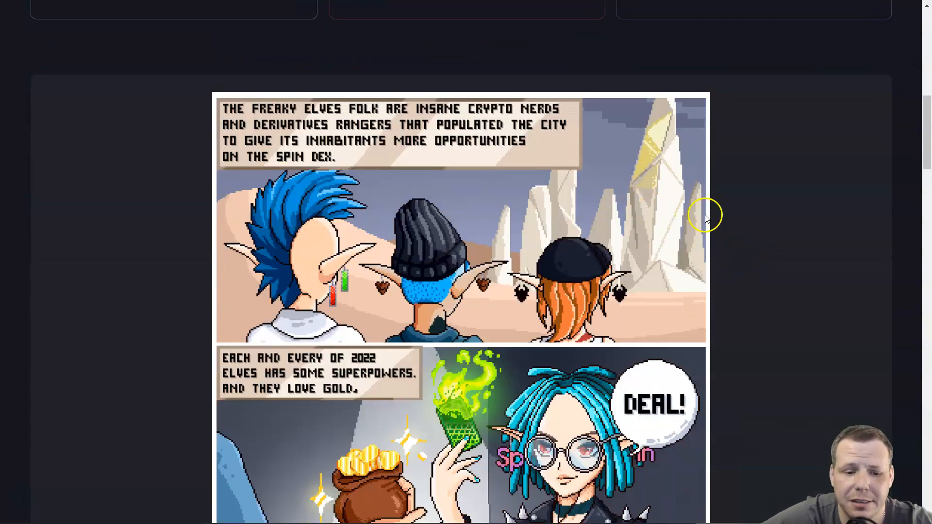
pyautogui.scroll(-3)
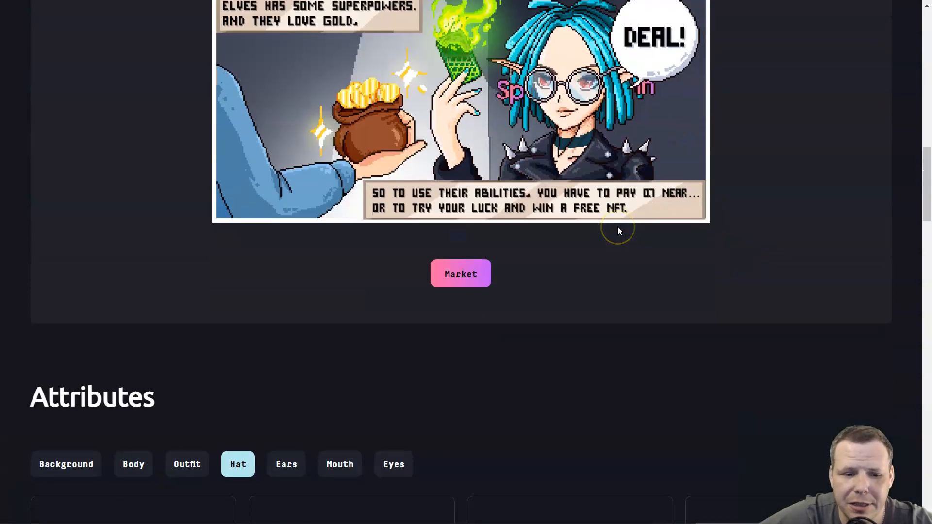
pyautogui.scroll(-3)
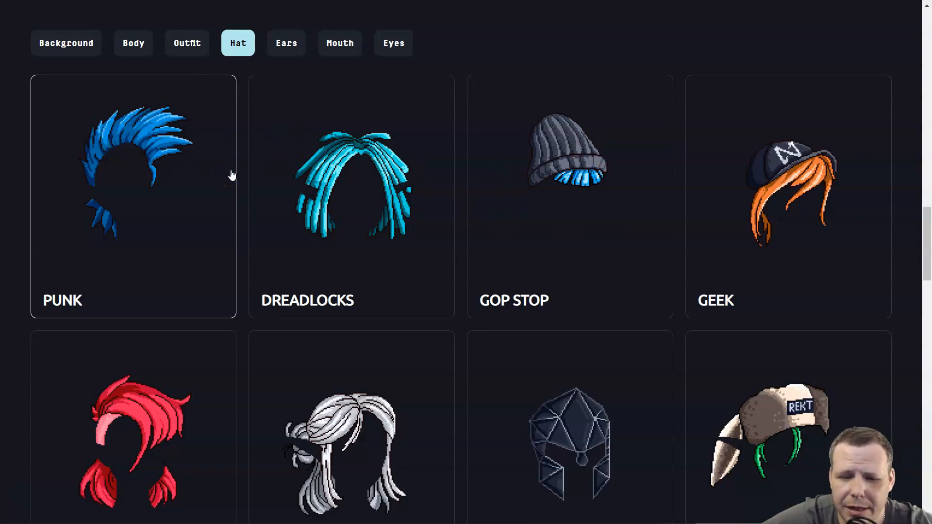
pyautogui.scroll(-3)
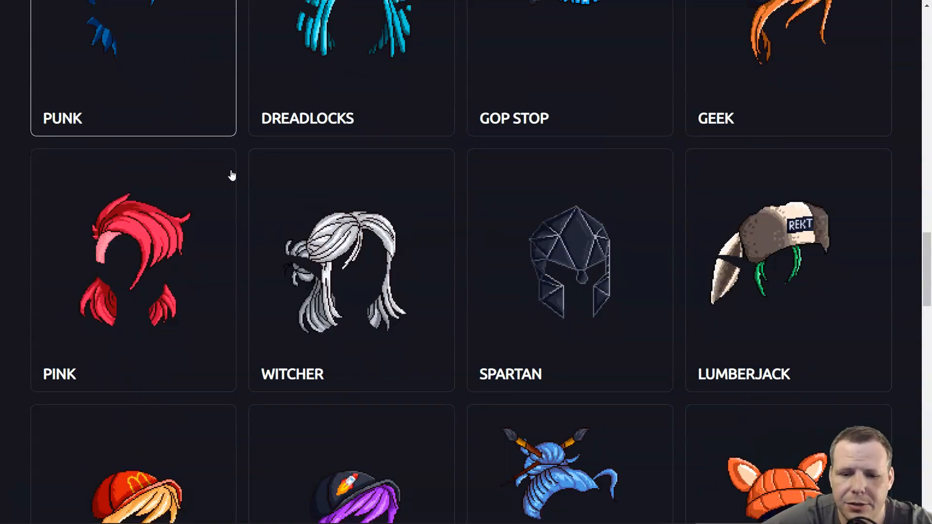
pyautogui.scroll(3)
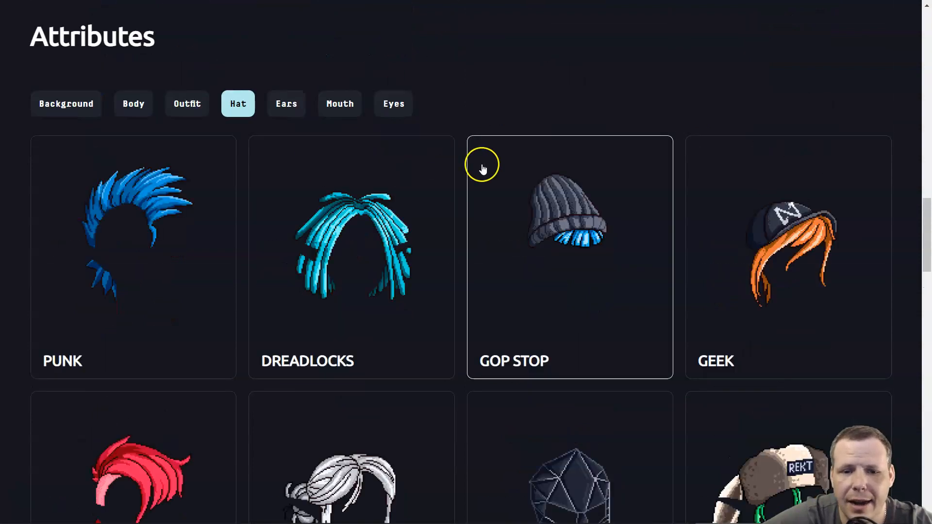
# Step: Scroll to the FAQ and read the answers on minting, mint limits and Paras trading
pyautogui.scroll(-3)
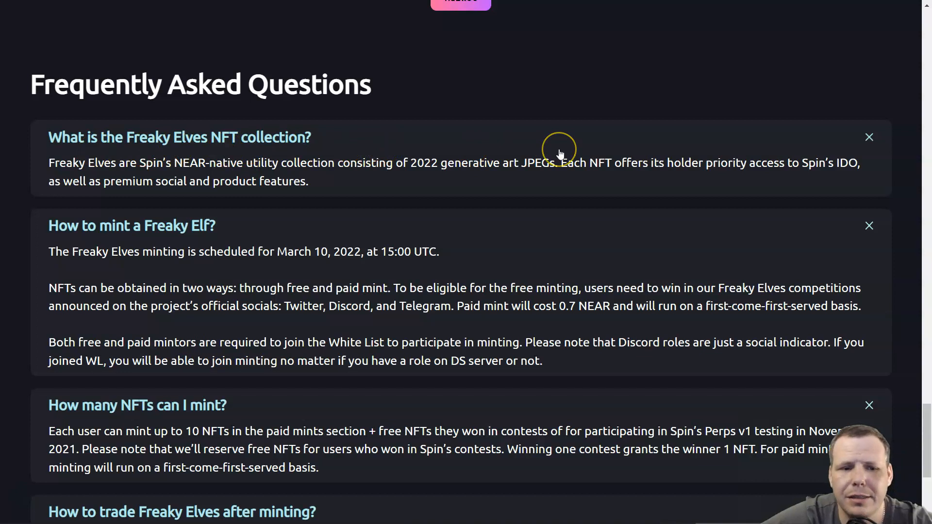
pyautogui.scroll(-3)
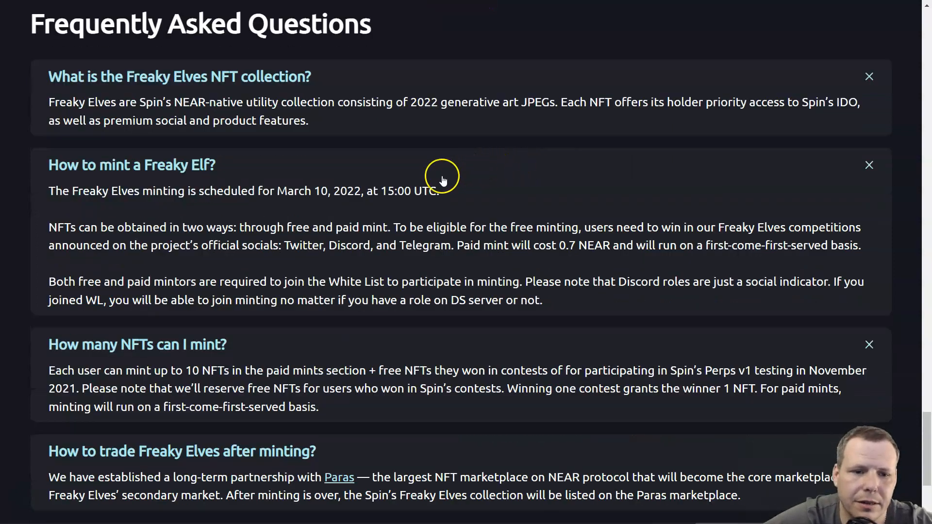
pyautogui.moveTo(432, 180)
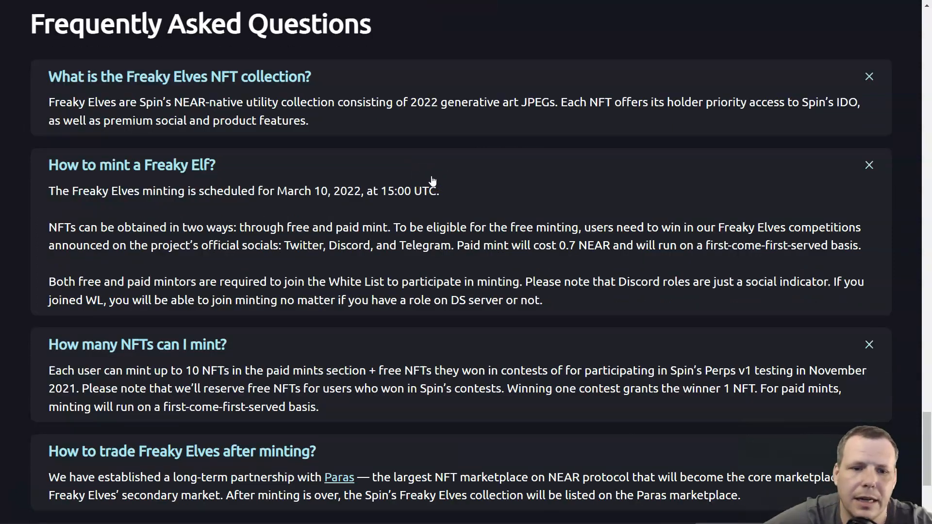
pyautogui.moveTo(553, 209)
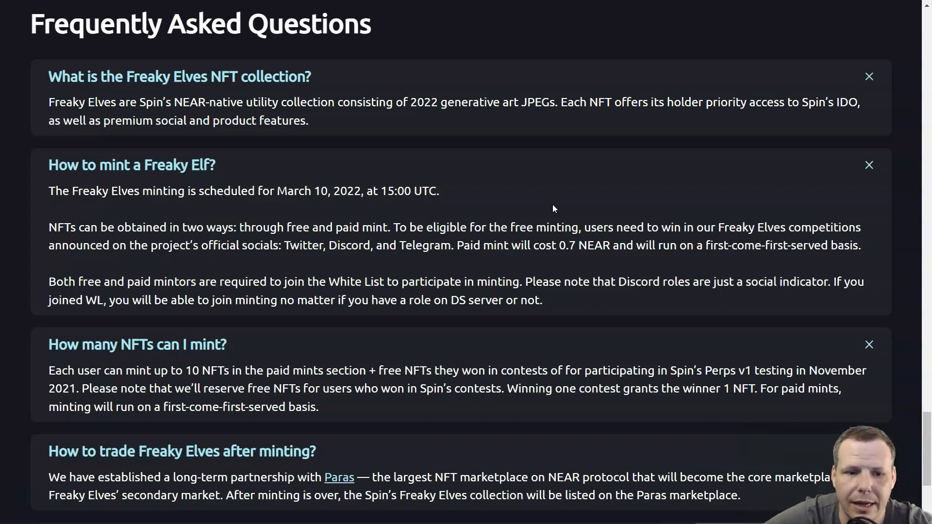
pyautogui.scroll(-3)
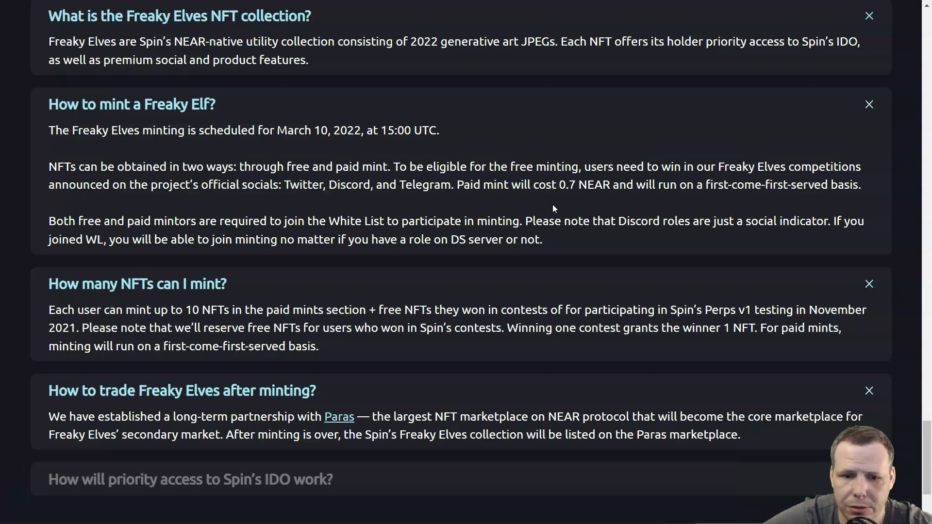
pyautogui.moveTo(477, 202)
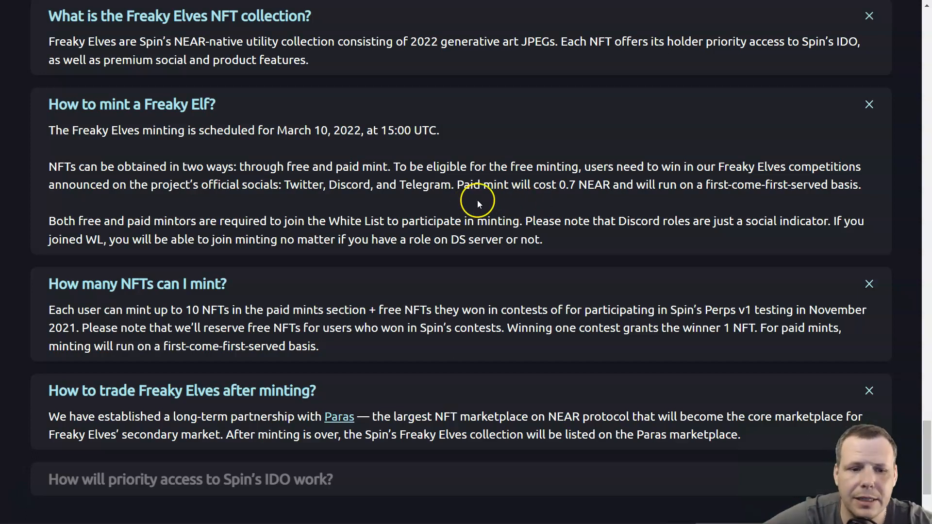
pyautogui.scroll(-3)
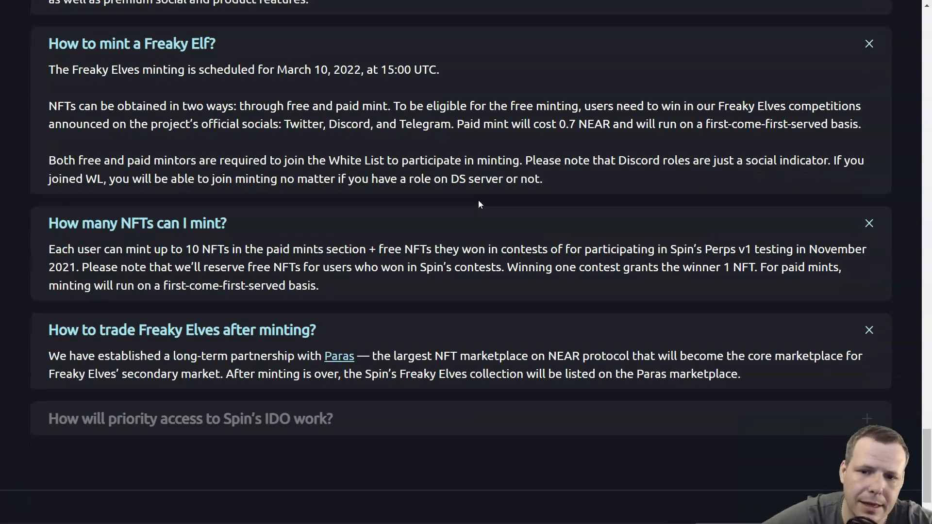
pyautogui.moveTo(548, 138)
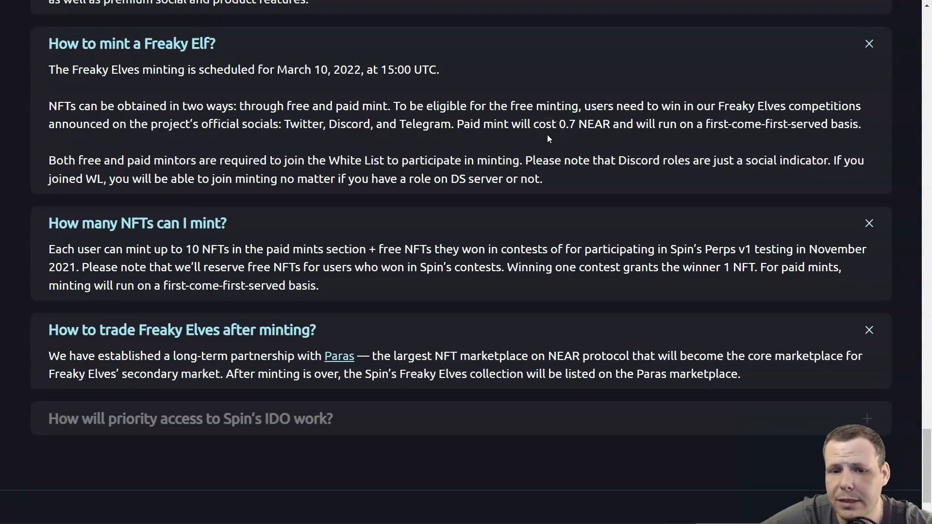
pyautogui.moveTo(791, 142)
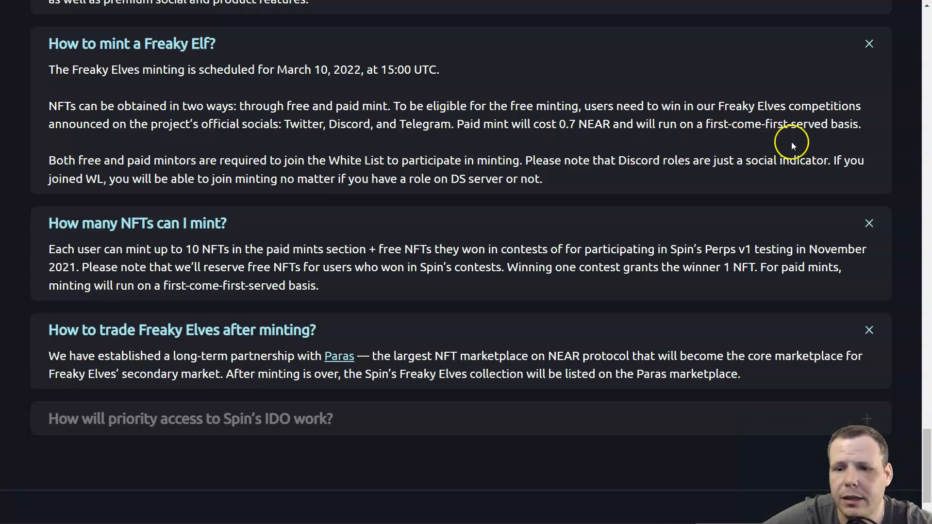
pyautogui.moveTo(292, 148)
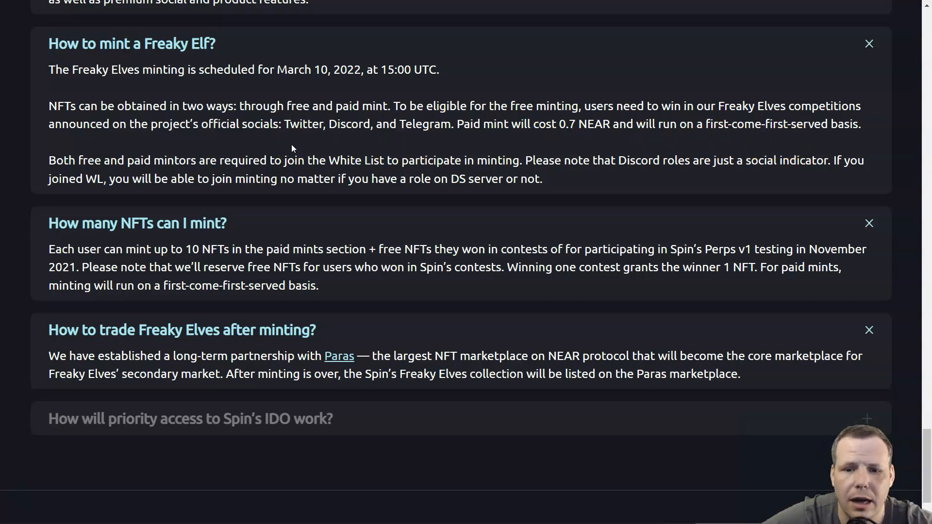
pyautogui.moveTo(319, 155)
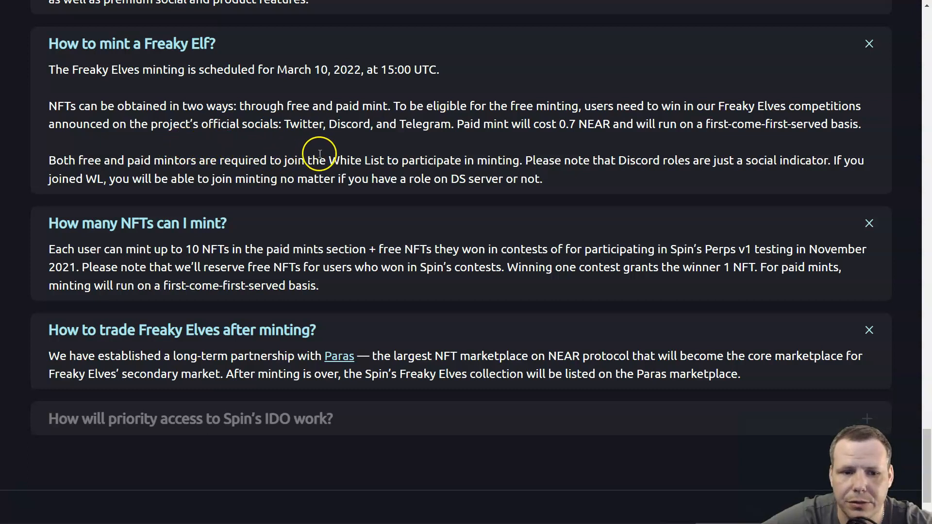
pyautogui.moveTo(415, 152)
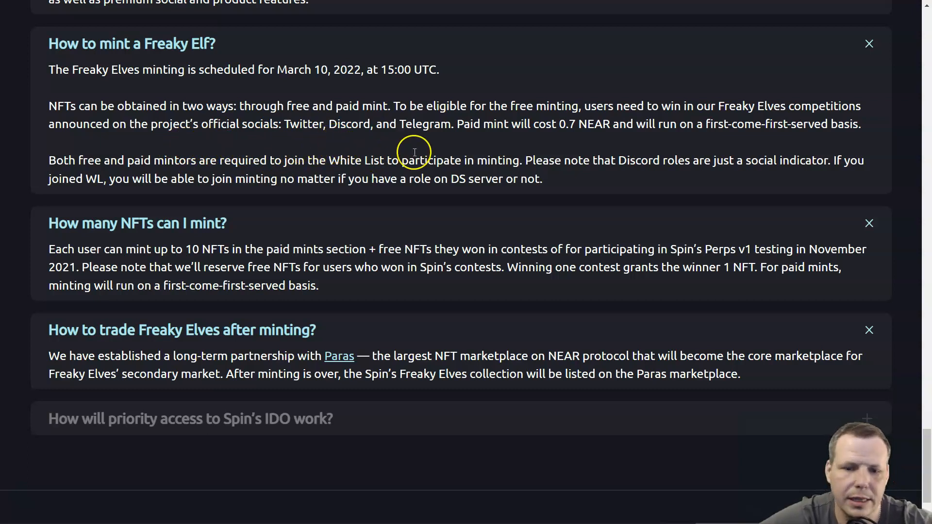
pyautogui.moveTo(569, 143)
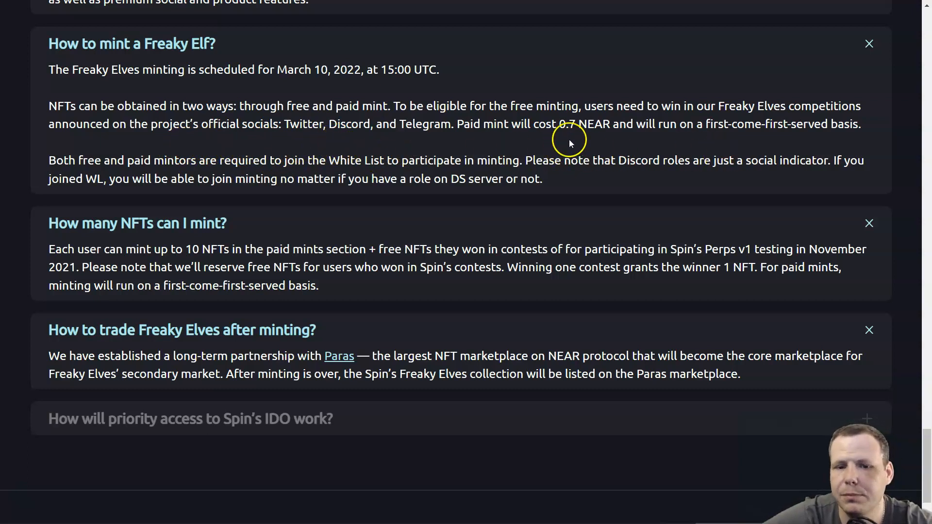
pyautogui.moveTo(760, 154)
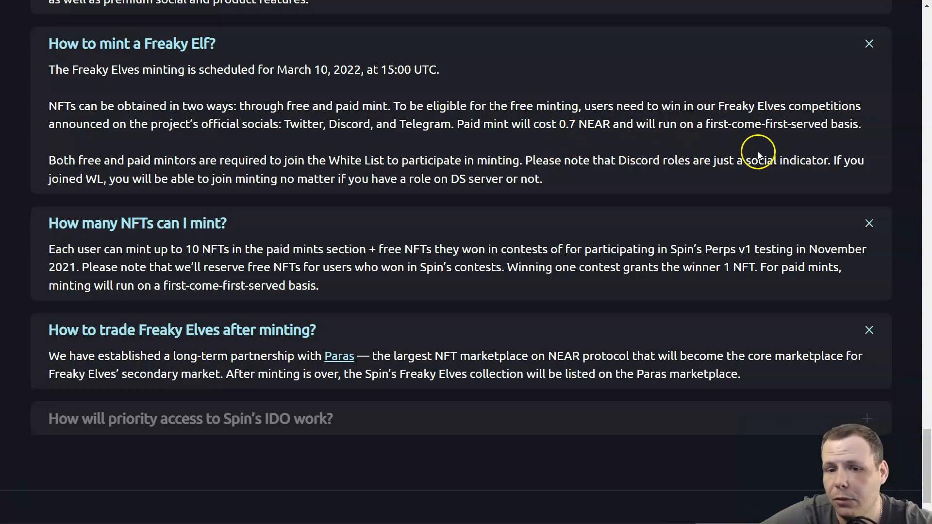
pyautogui.moveTo(764, 156)
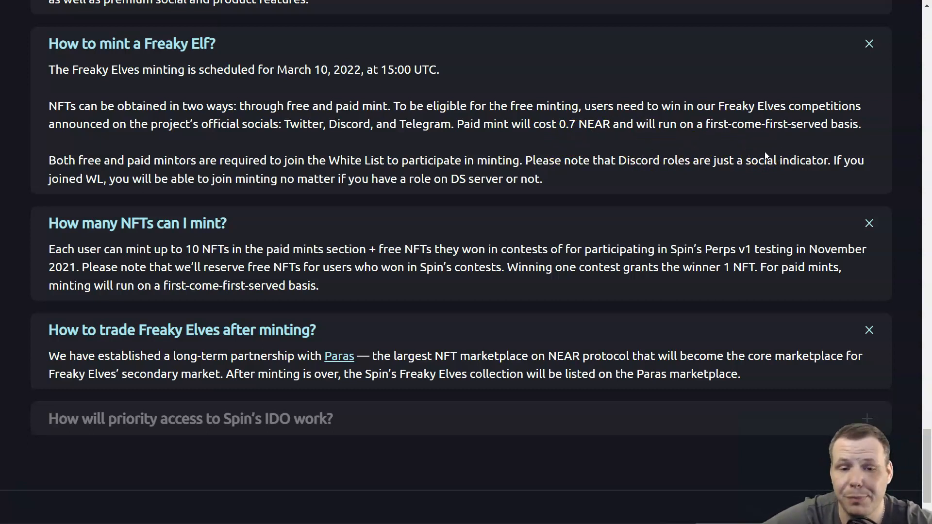
pyautogui.moveTo(588, 206)
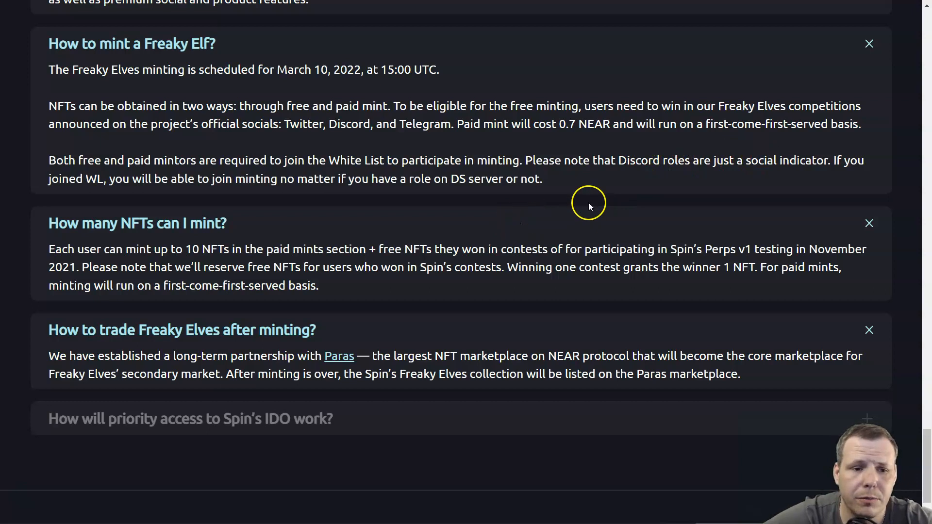
pyautogui.moveTo(357, 175)
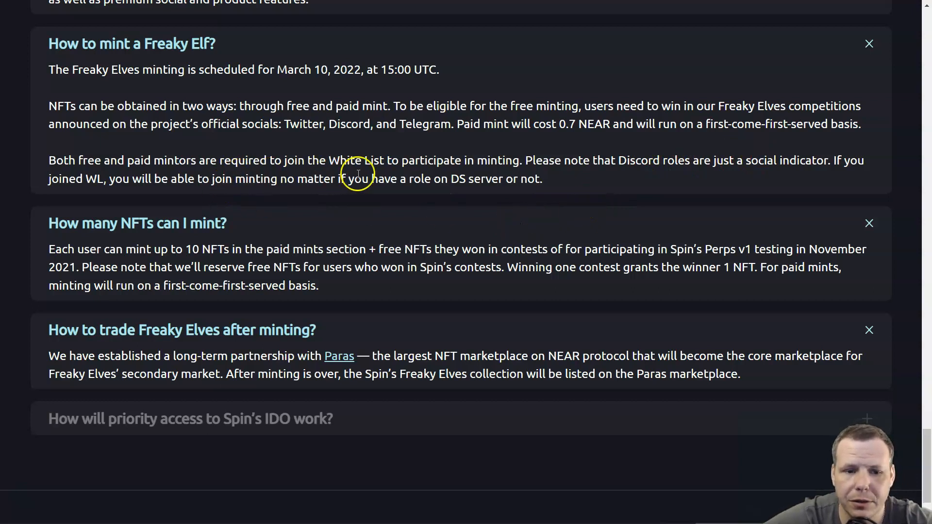
# Step: Scroll to the last FAQ entries and the 'Join the family' community links
pyautogui.scroll(-3)
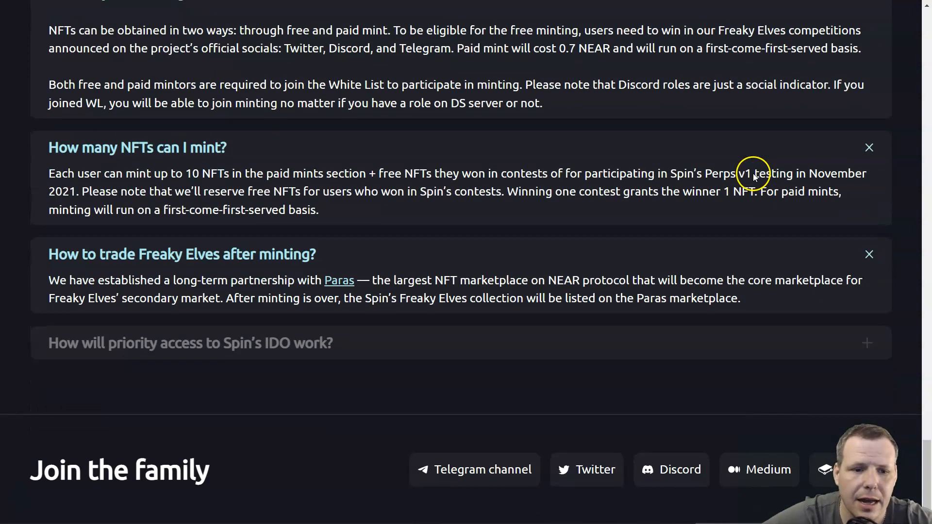
pyautogui.moveTo(802, 205)
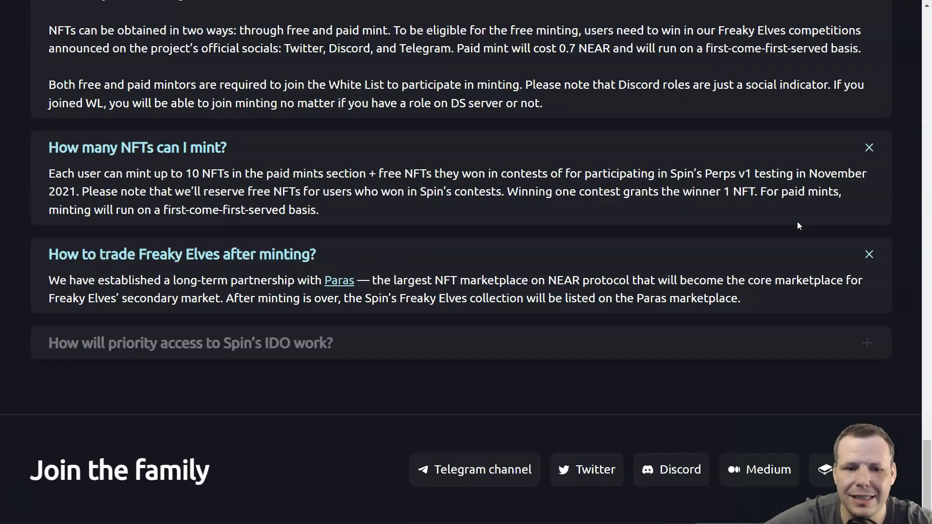
pyautogui.moveTo(468, 191)
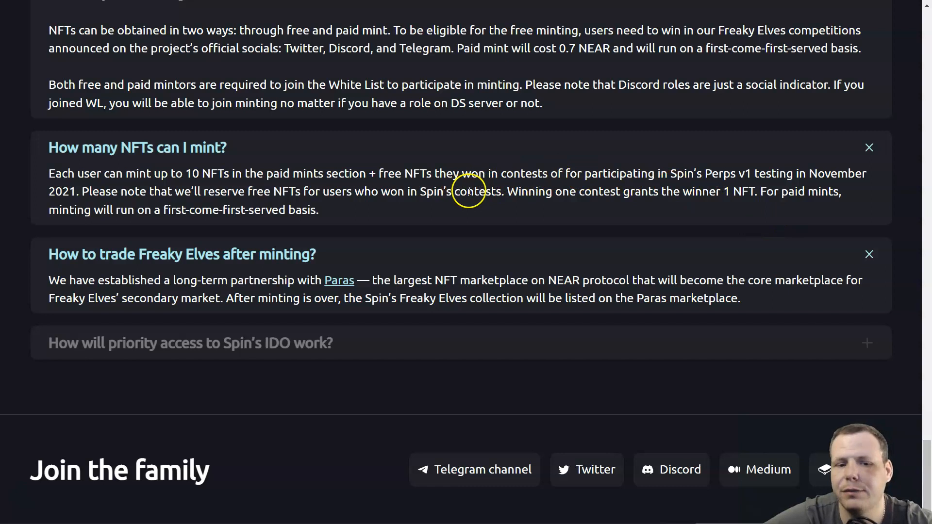
pyautogui.moveTo(581, 196)
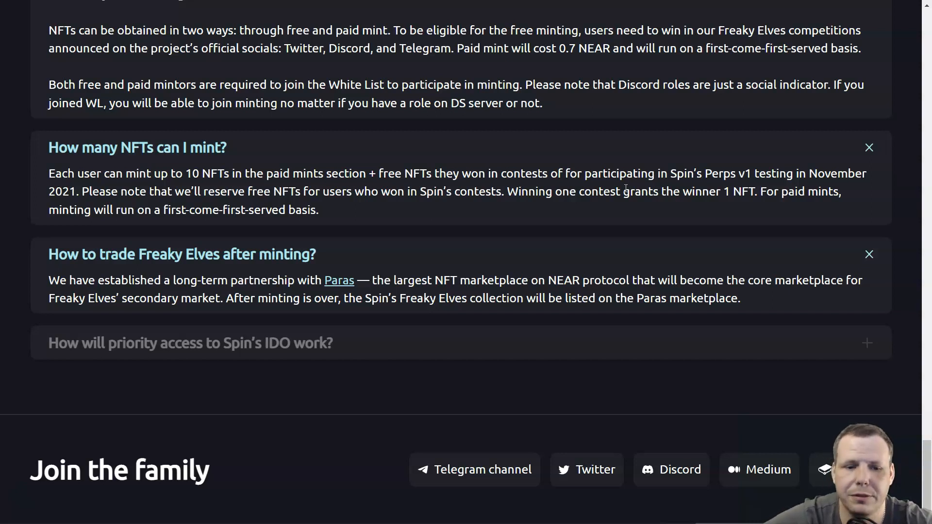
pyautogui.moveTo(680, 146)
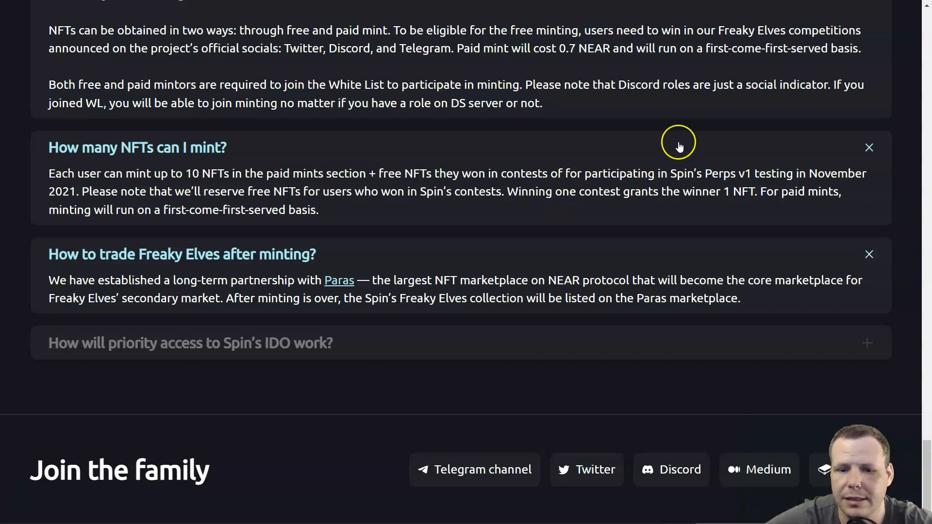
pyautogui.moveTo(680, 147)
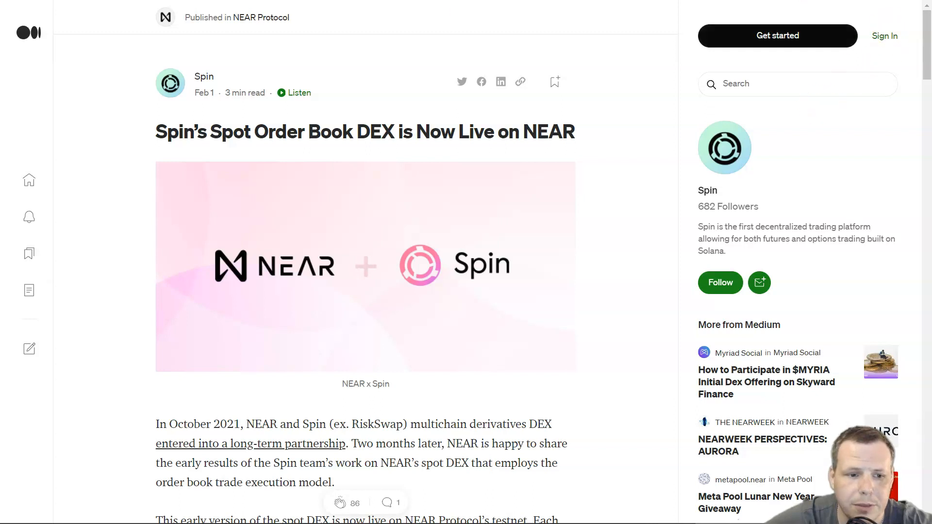
# Step: Scroll the Medium article 'Spin's Spot Order Book DEX is Now Live on NEAR' to the testnet screenshot
pyautogui.scroll(-3)
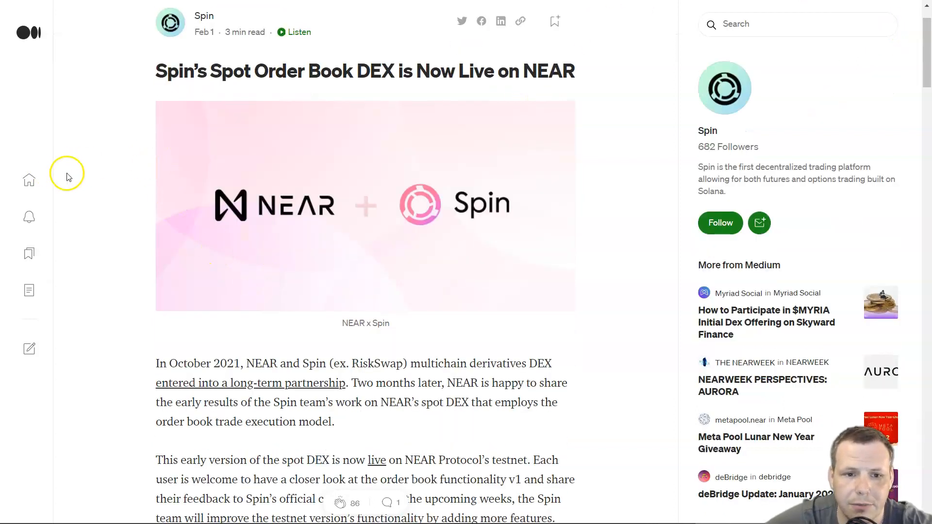
pyautogui.moveTo(71, 186)
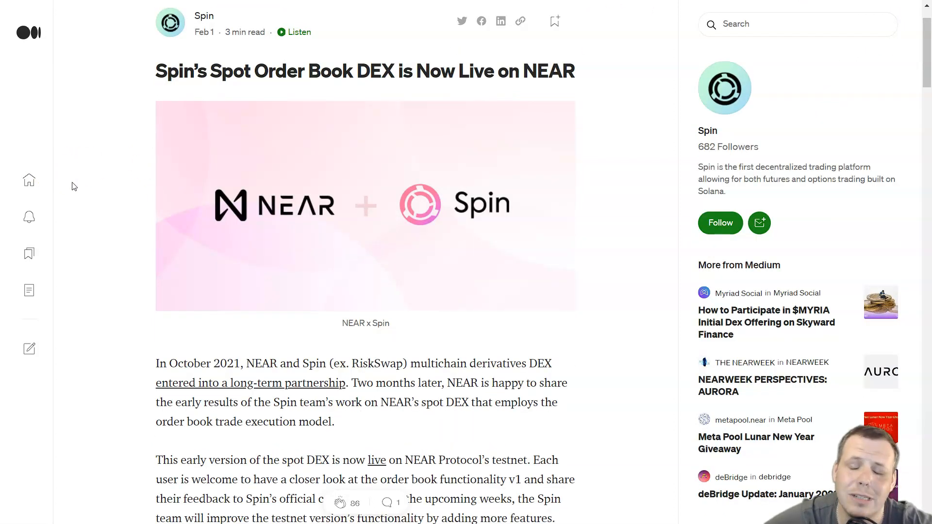
pyautogui.scroll(-3)
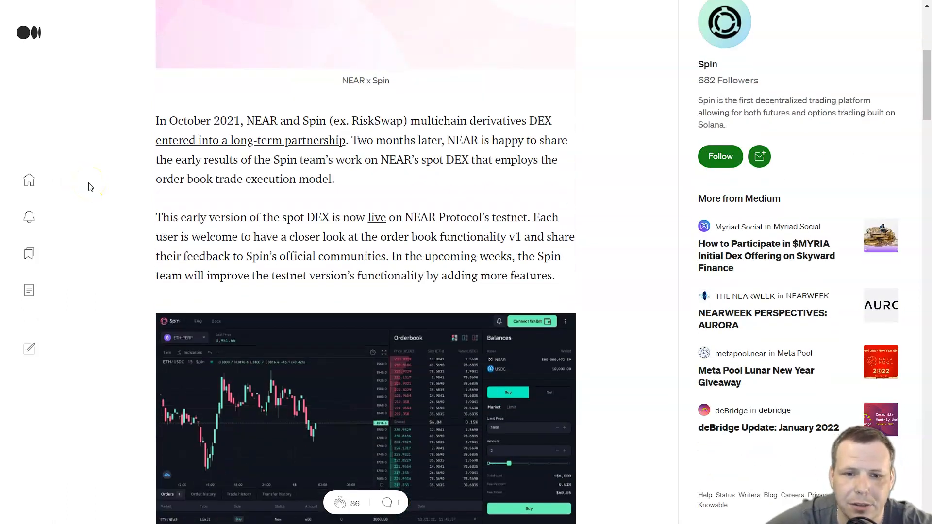
pyautogui.moveTo(127, 147)
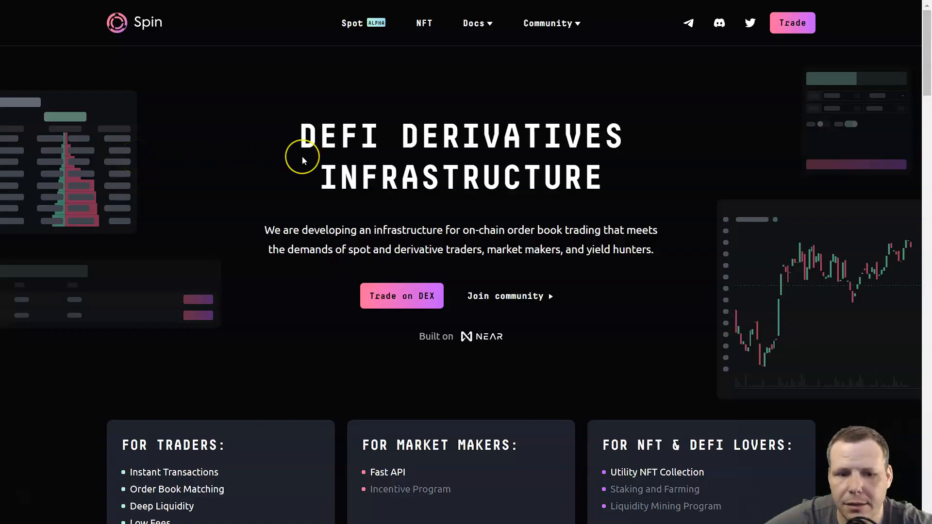
# Step: Scroll Spin's home page past the hero to the Traders, Market Makers and NFT cards
pyautogui.scroll(-3)
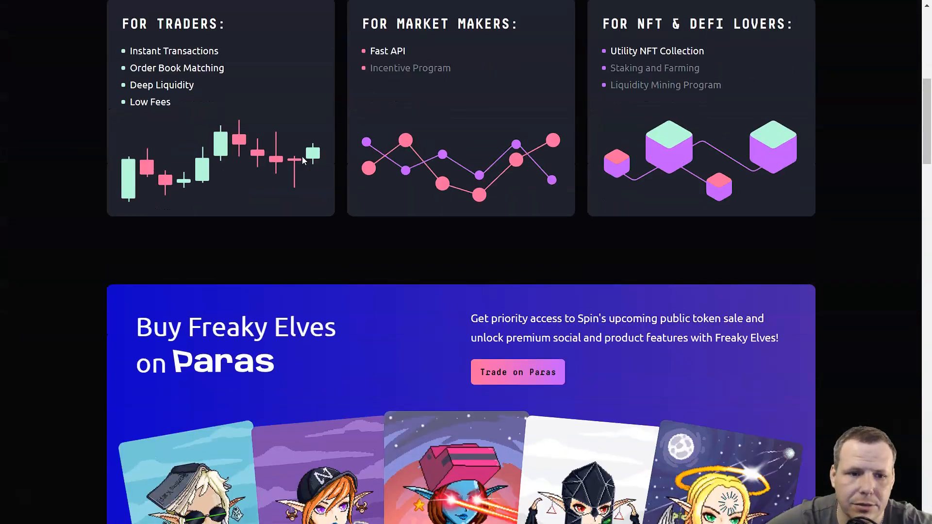
pyautogui.scroll(3)
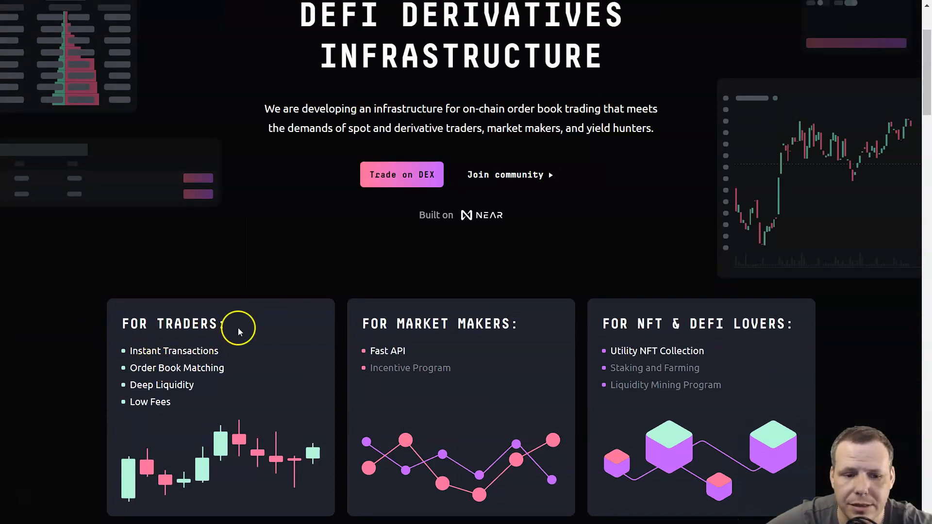
pyautogui.scroll(-3)
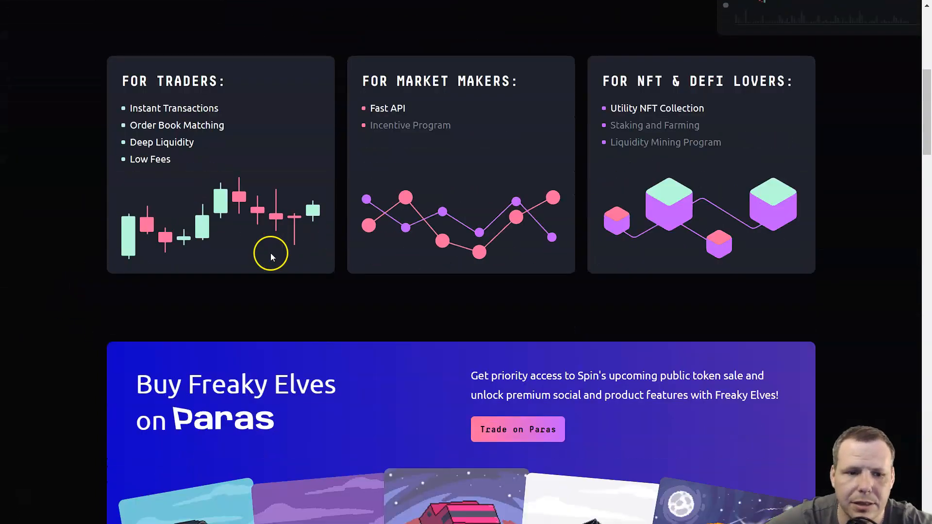
pyautogui.moveTo(518, 164)
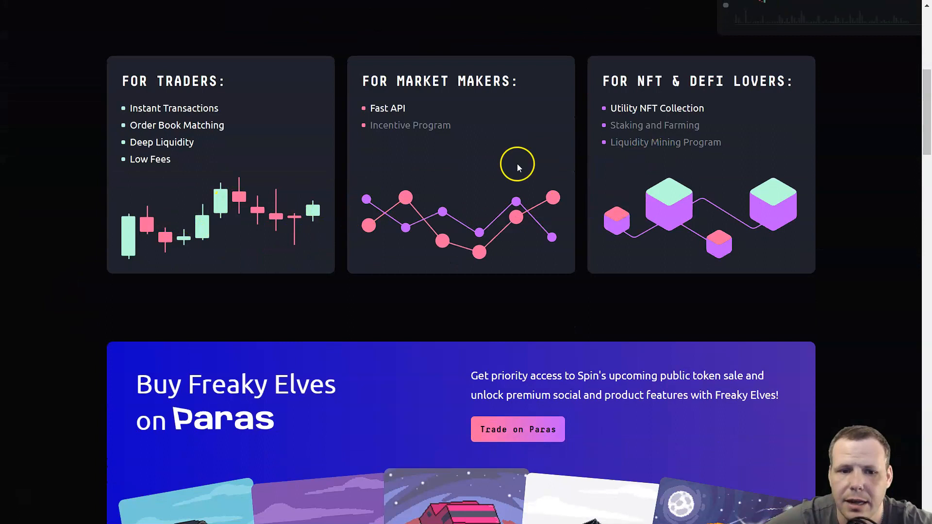
pyautogui.moveTo(704, 119)
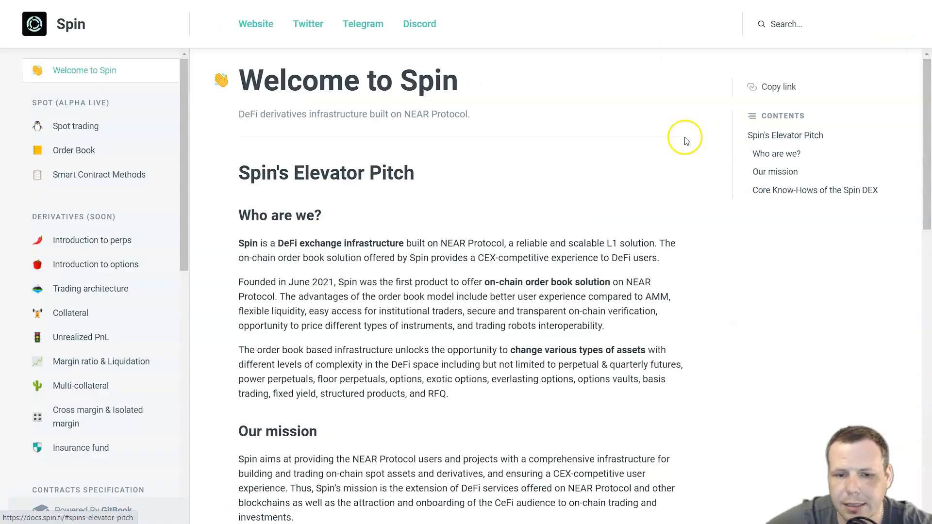
# Step: Go to the Spin DEX NEAR/USDC spot trading page with chart and order book
pyautogui.click(256, 23)
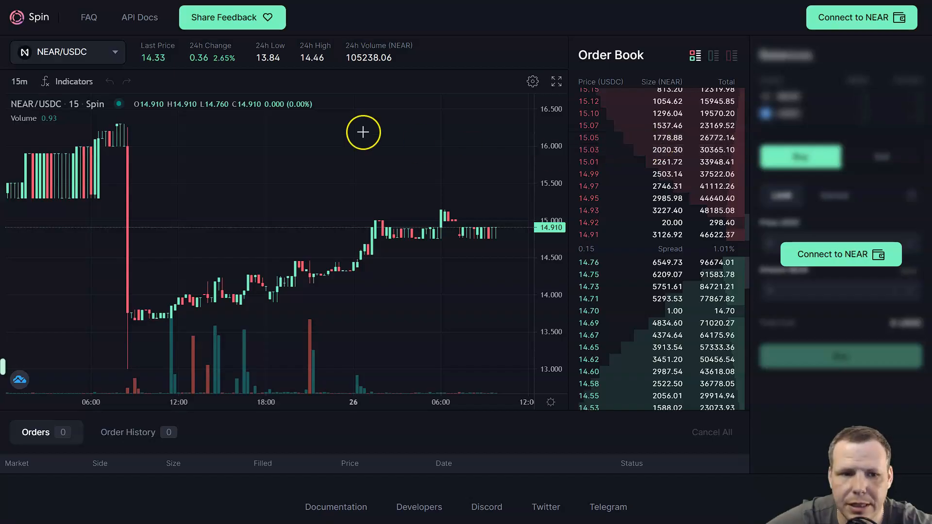
pyautogui.moveTo(435, 166)
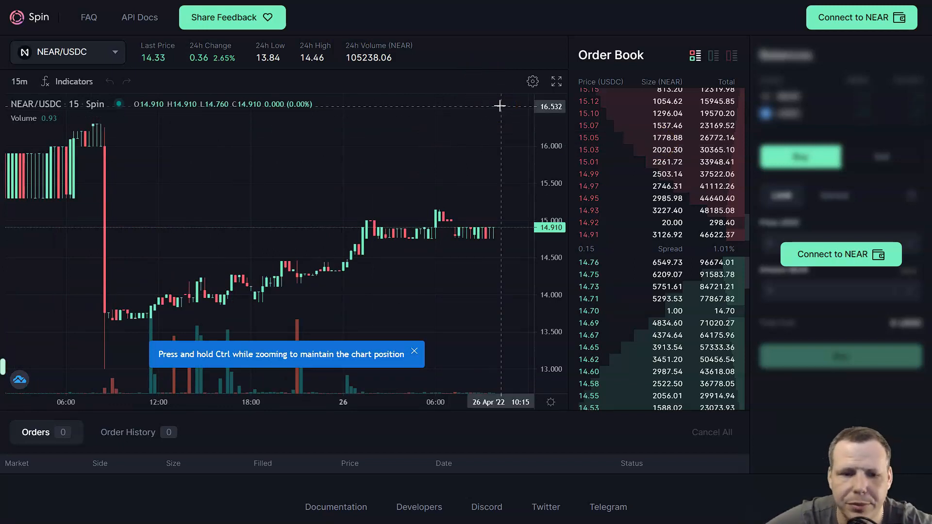
pyautogui.moveTo(505, 42)
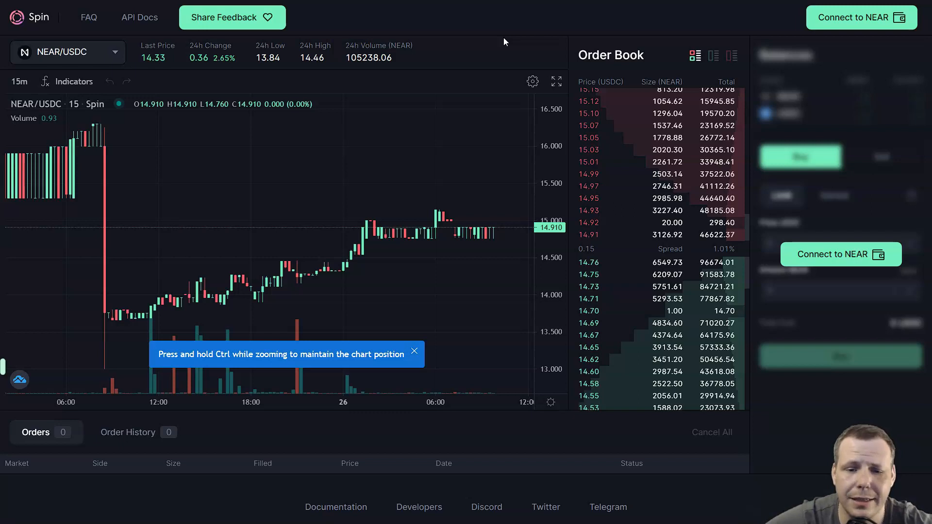
pyautogui.moveTo(335, 133)
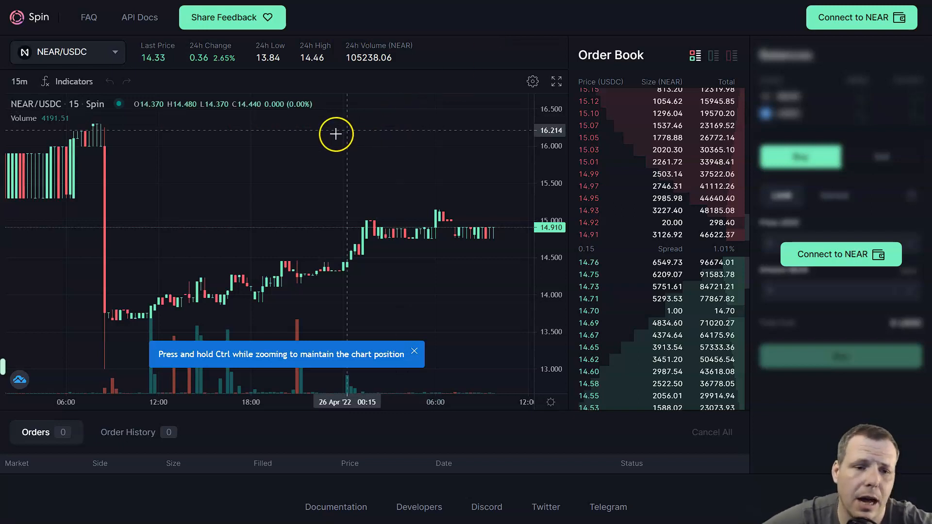
pyautogui.moveTo(261, 122)
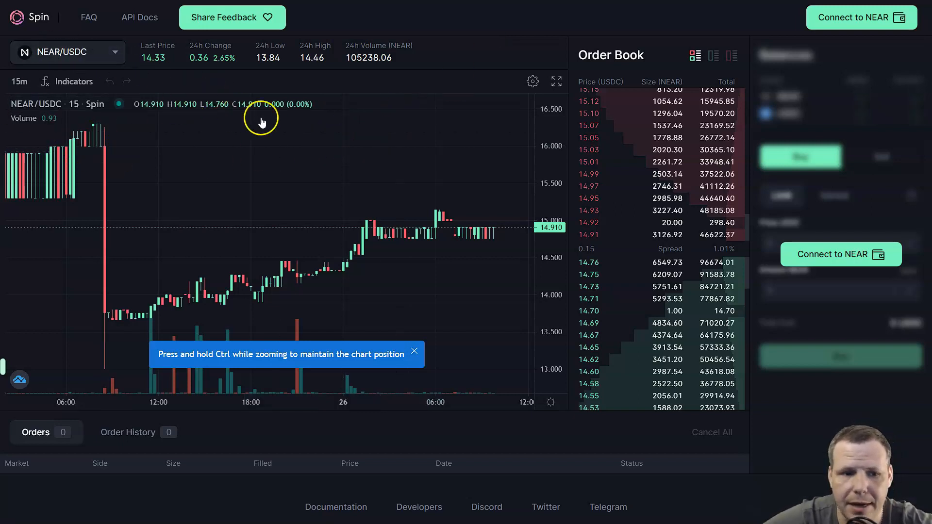
pyautogui.moveTo(182, 165)
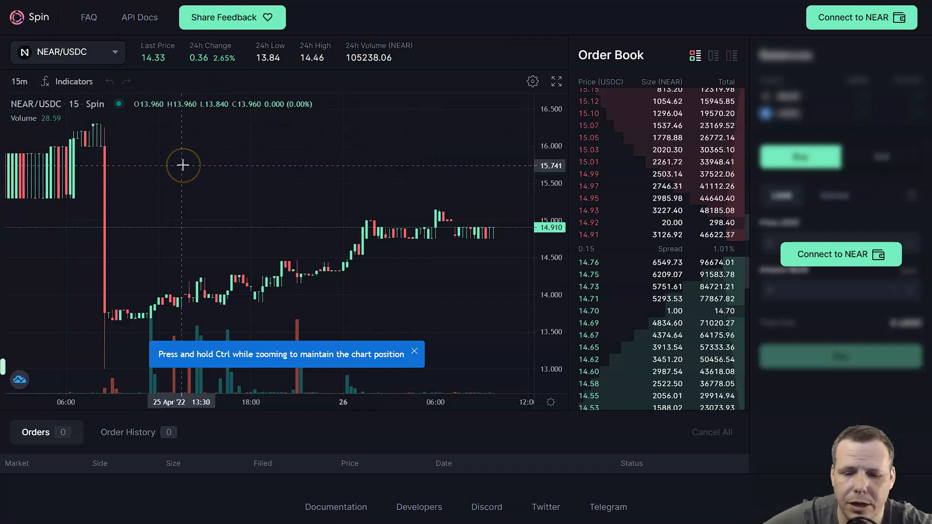
pyautogui.moveTo(660, 83)
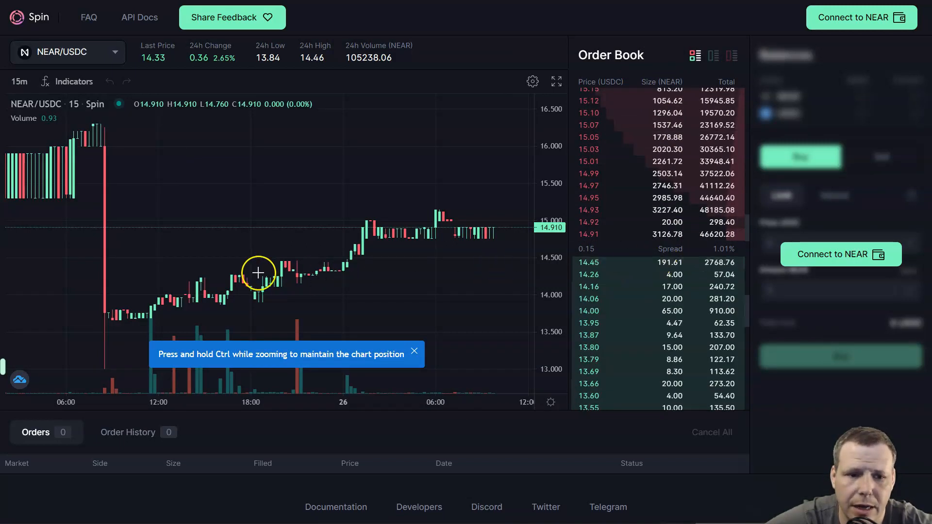
pyautogui.moveTo(259, 275)
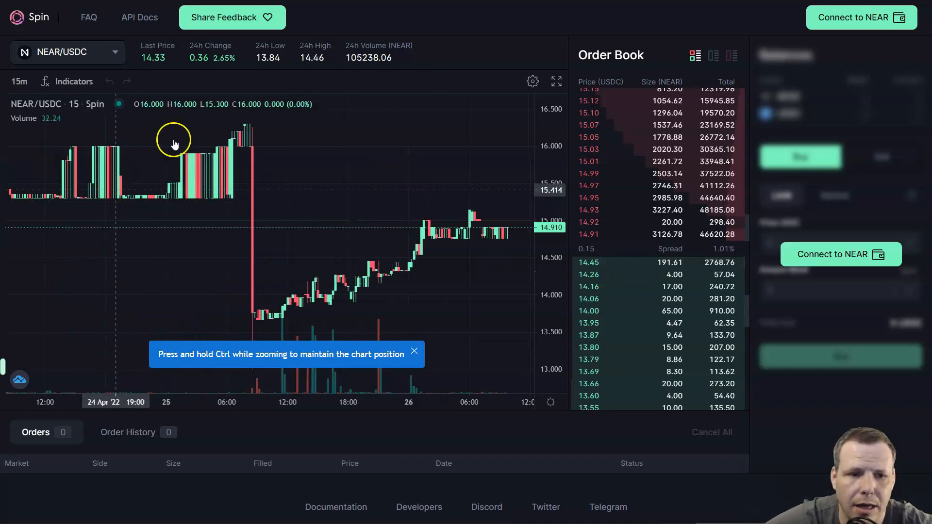
pyautogui.moveTo(88, 18)
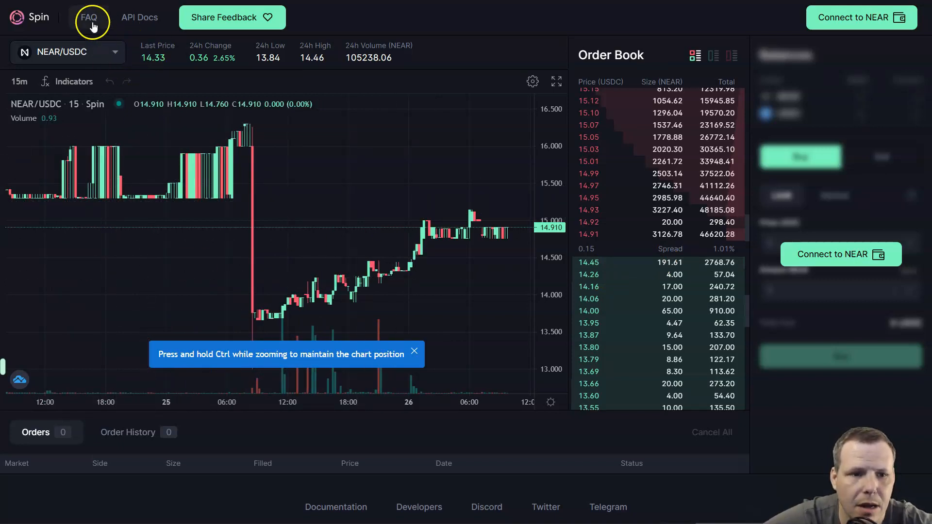
pyautogui.click(89, 18)
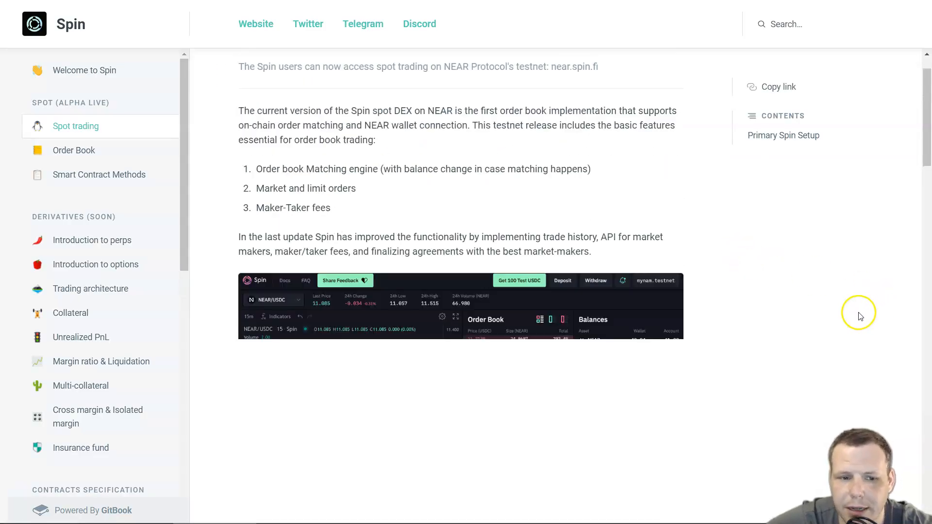
pyautogui.scroll(-3)
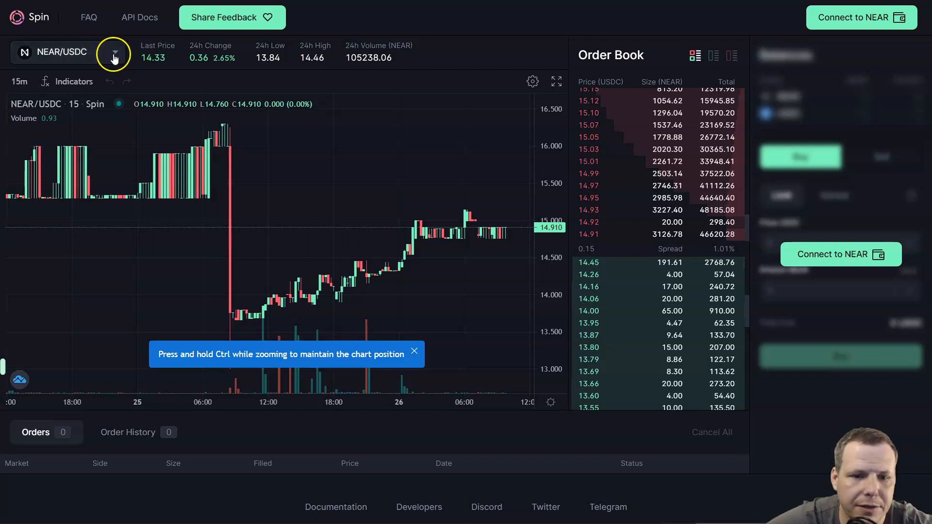
# Step: Expand the market selector to list NEAR/USDC and the greyed-out USDC/USN pair
pyautogui.click(114, 52)
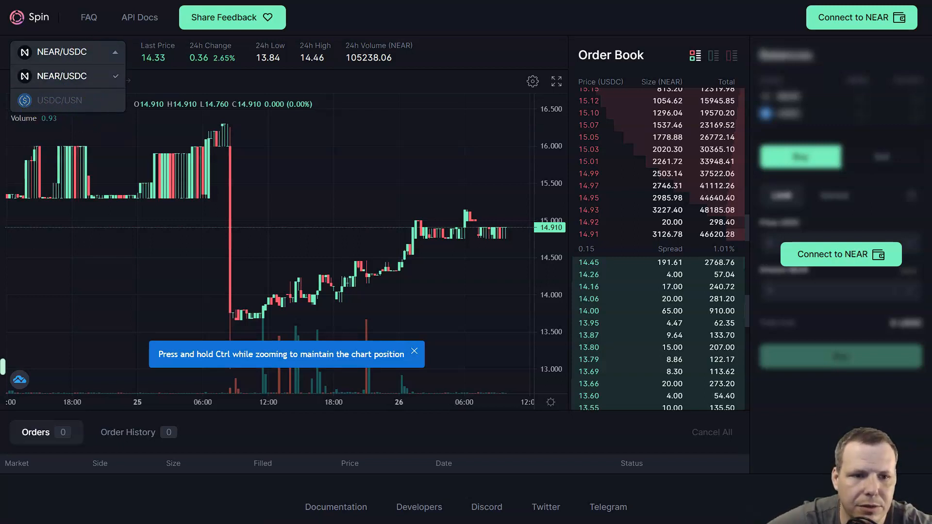
pyautogui.moveTo(139, 18)
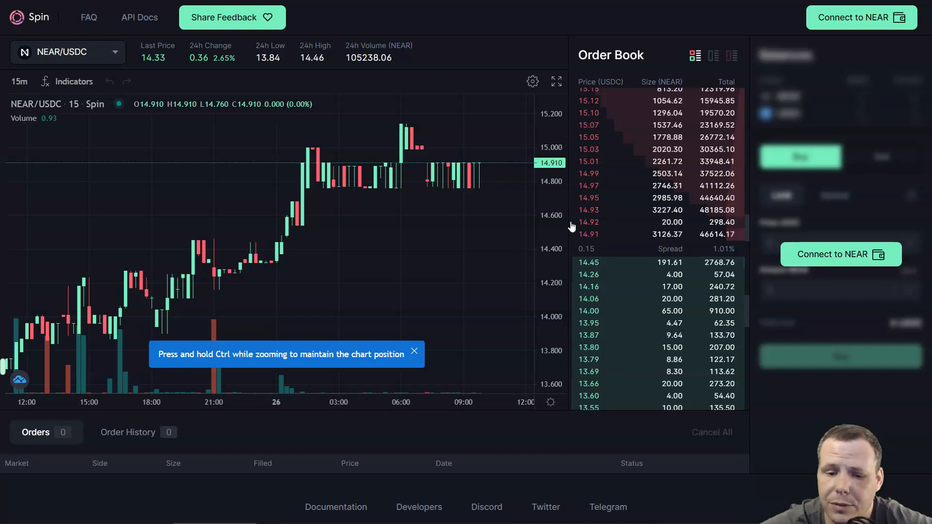
pyautogui.click(546, 507)
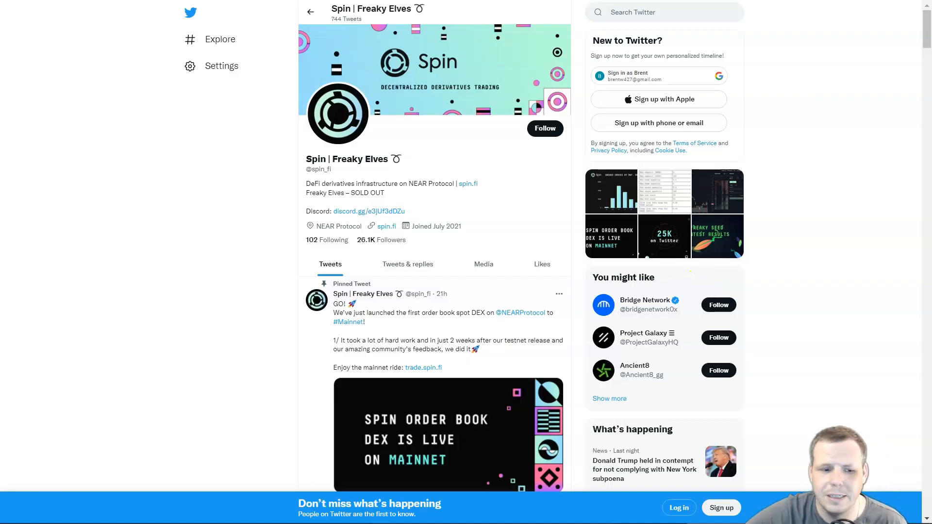
pyautogui.scroll(-3)
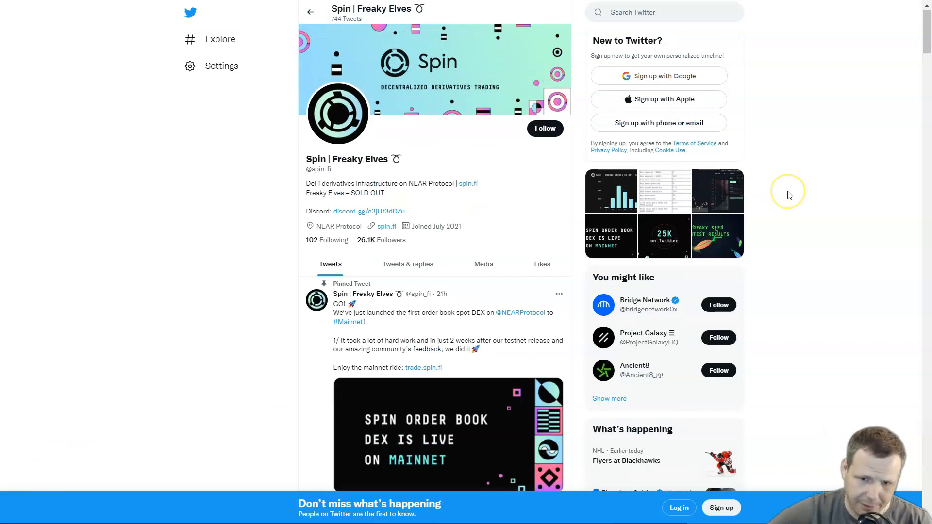
pyautogui.moveTo(523, 132)
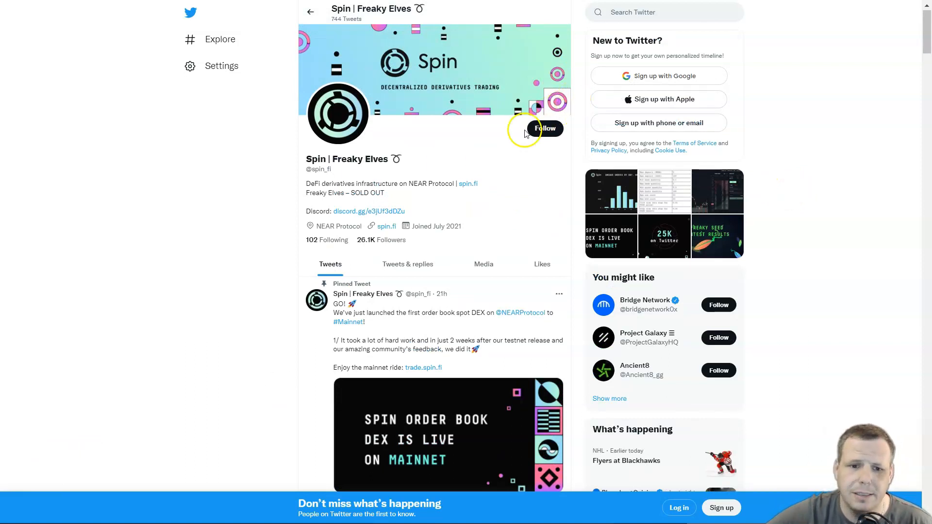
pyautogui.moveTo(436, 174)
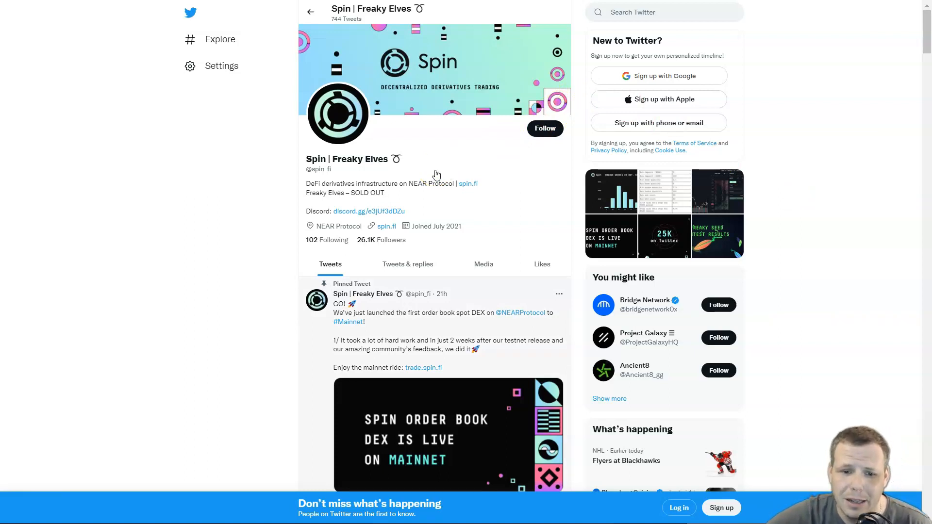
pyautogui.scroll(-3)
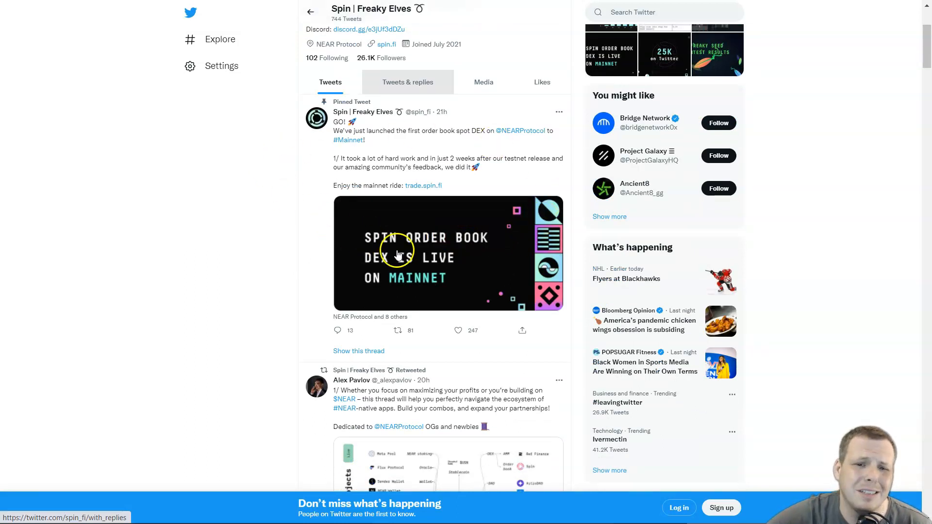
pyautogui.moveTo(418, 294)
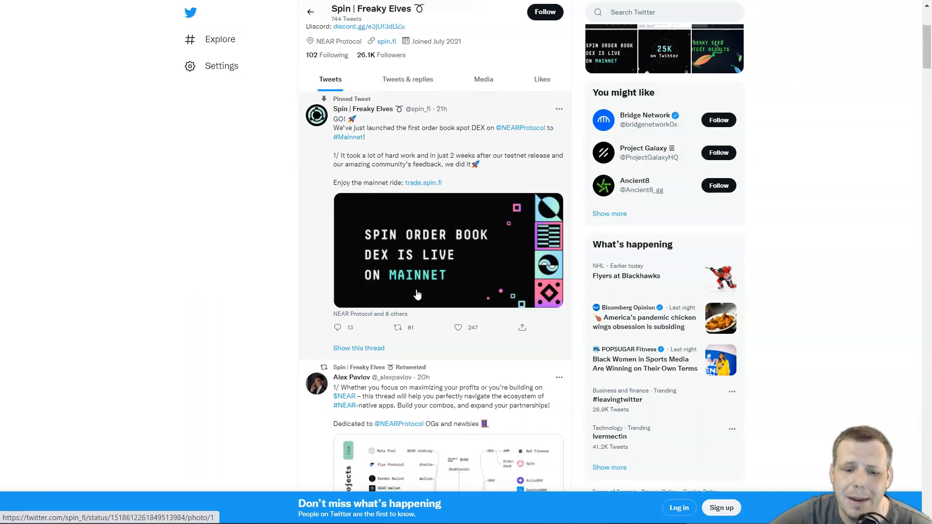
pyautogui.scroll(-3)
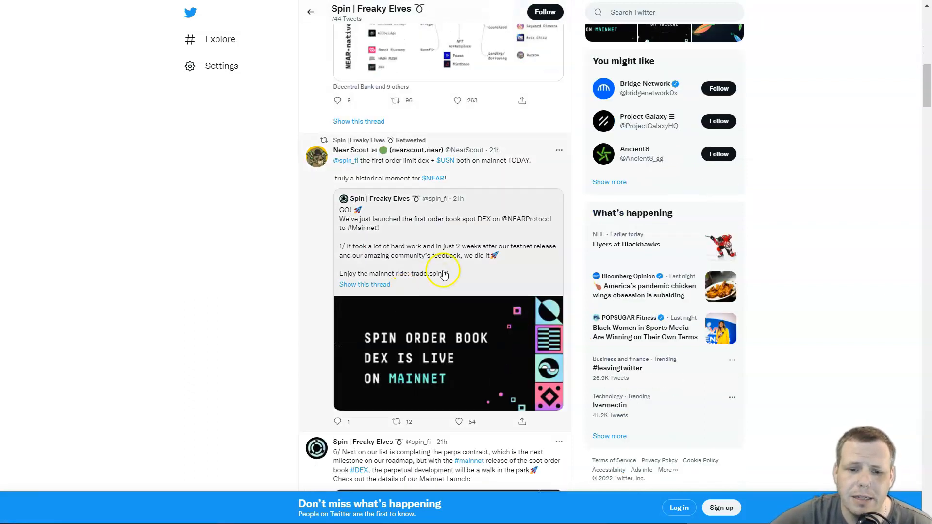
pyautogui.scroll(-3)
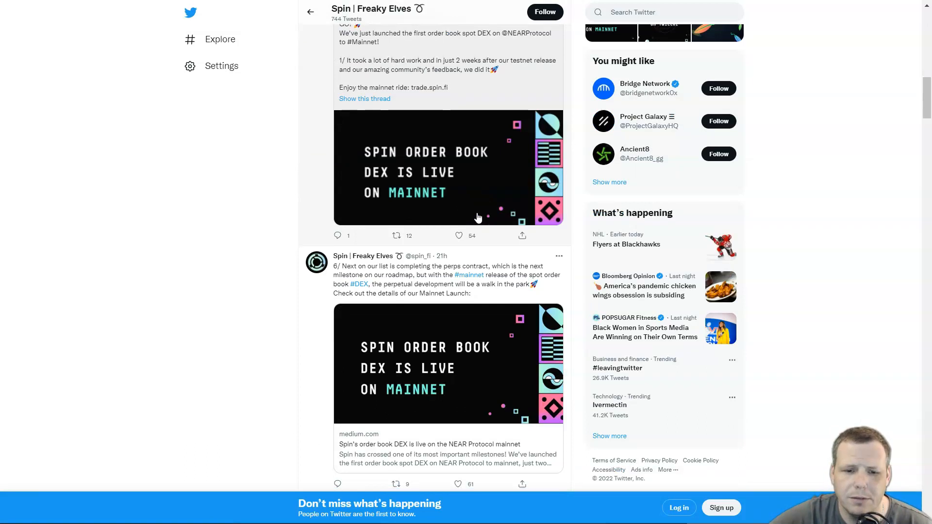
pyautogui.scroll(-3)
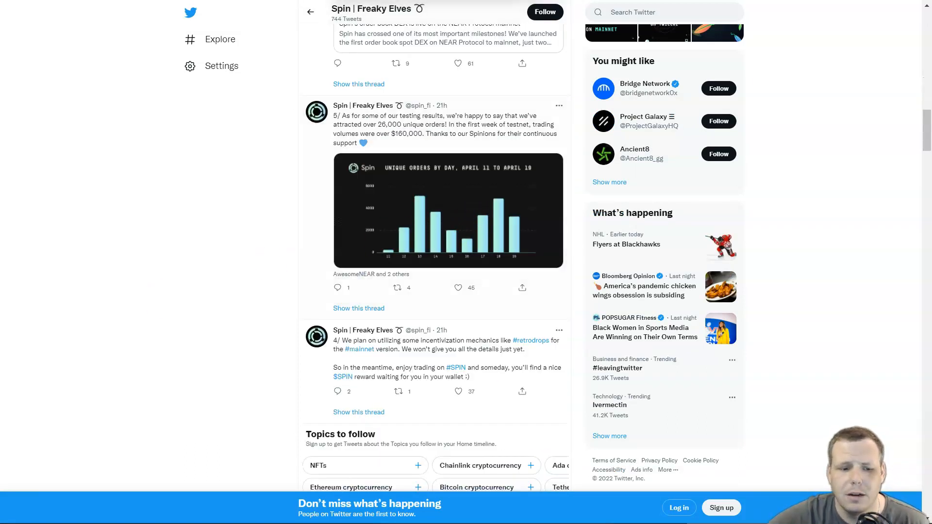
pyautogui.scroll(-3)
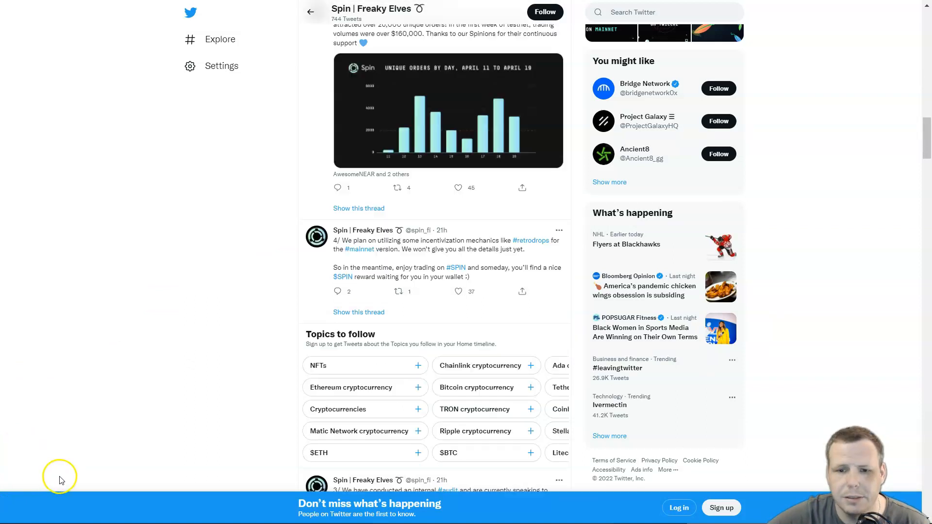
pyautogui.scroll(-3)
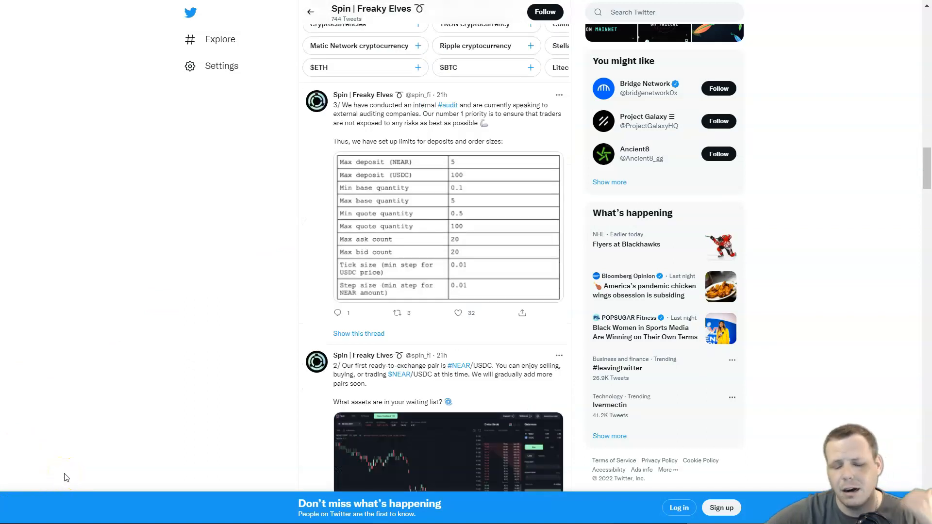